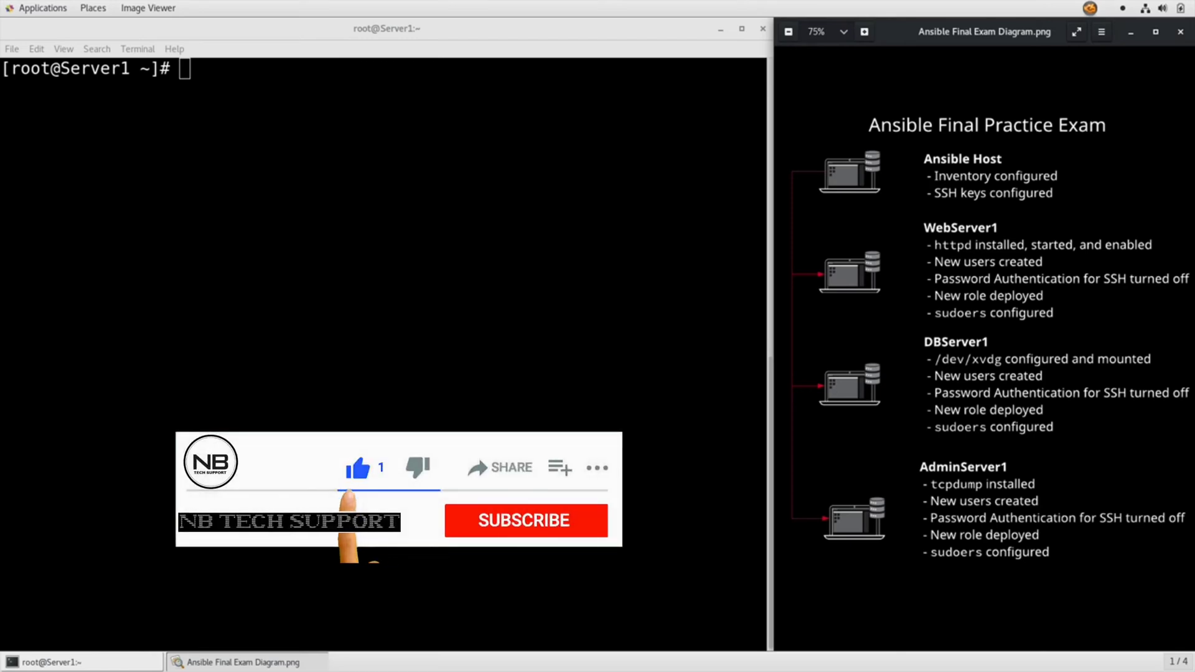
# Step: Open /etc/ansible/hosts in vim from the root shell
pyautogui.click(525, 521)
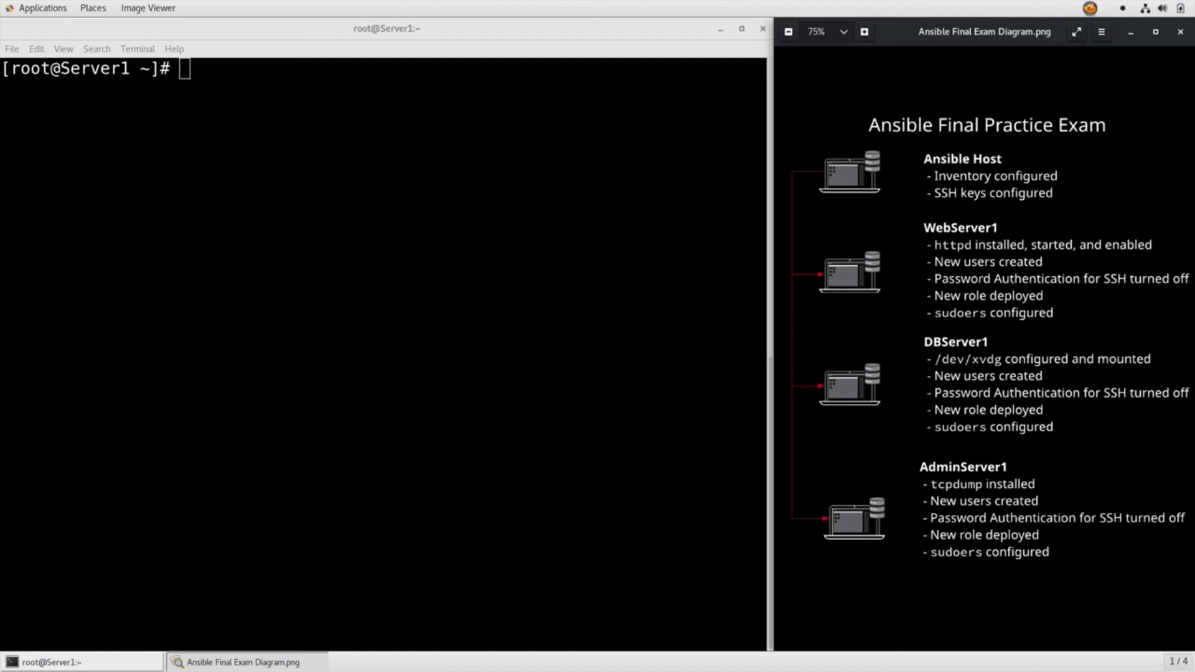
pyautogui.moveTo(496, 461)
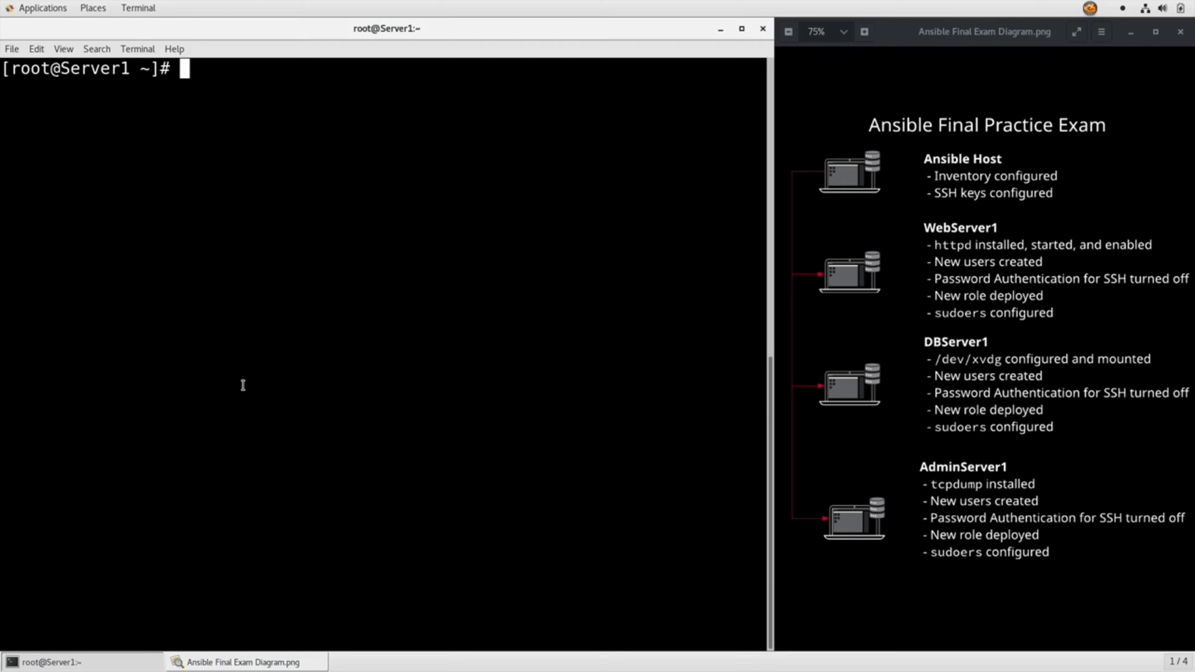
pyautogui.write('vim')
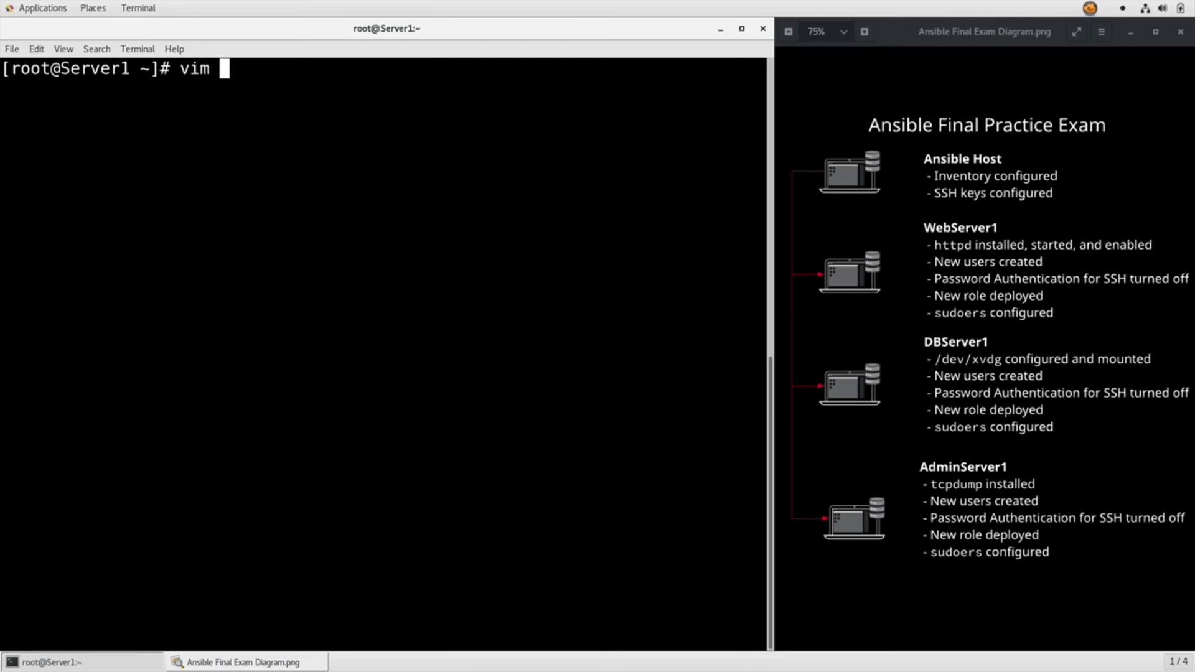
pyautogui.write('/etc/ansible/hosts')
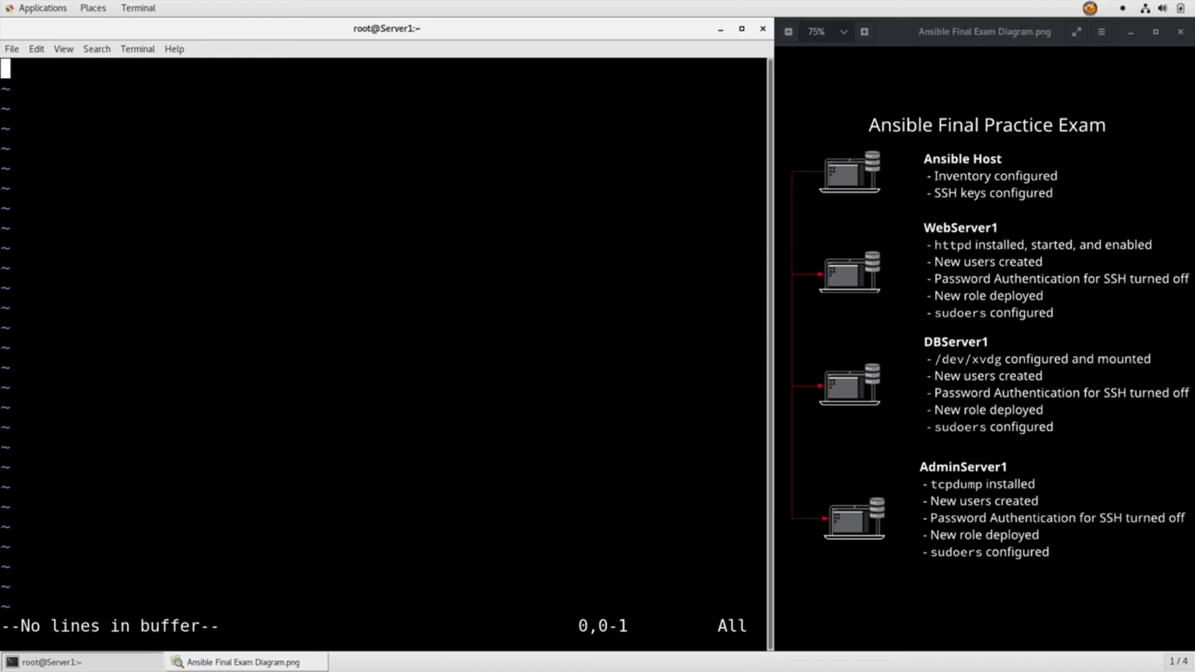
# Step: Type dbserver1, webserver1 and adminserver1 on separate lines below a blank first line
pyautogui.press('i')
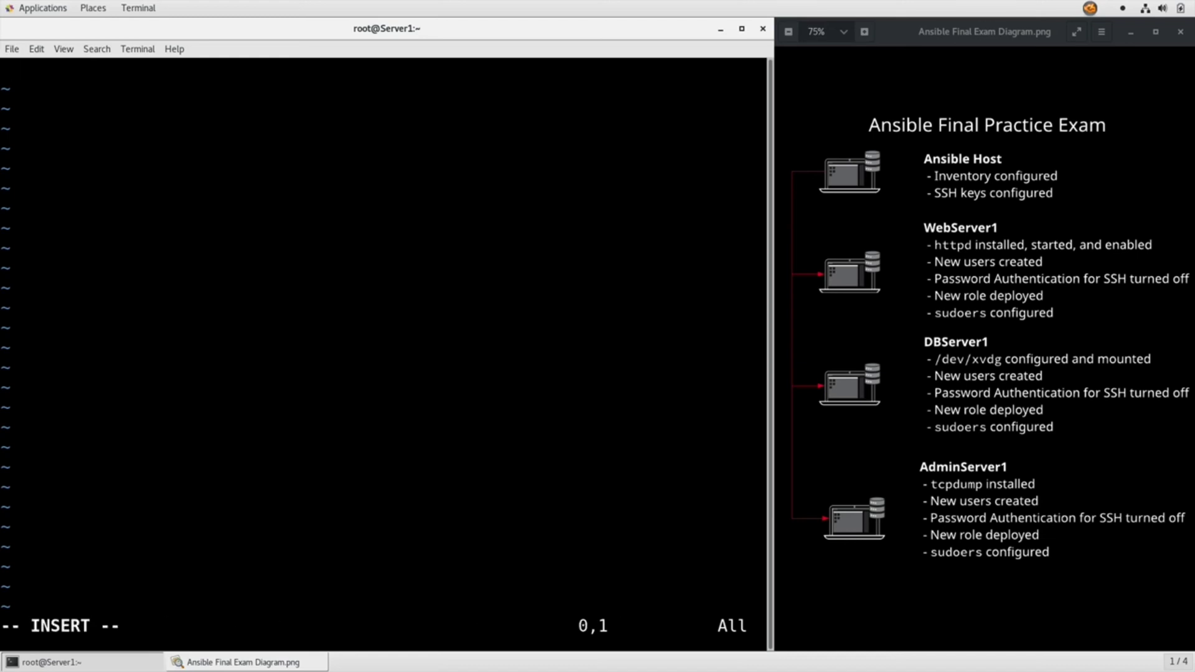
pyautogui.write('dbs')
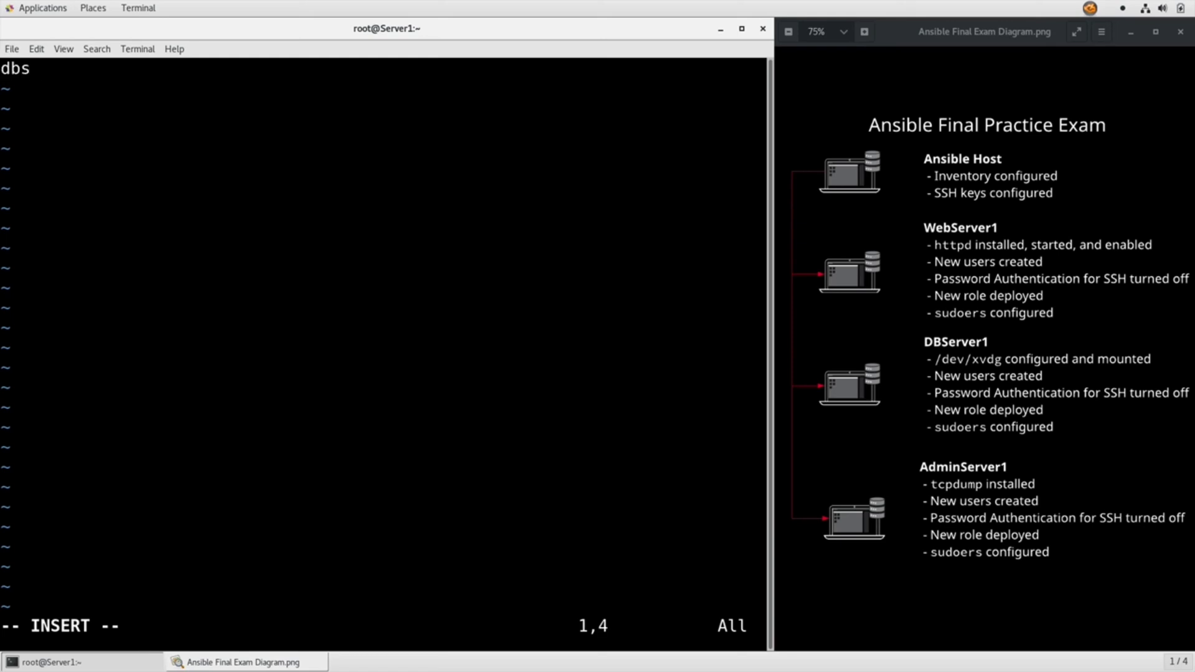
pyautogui.write('erver1')
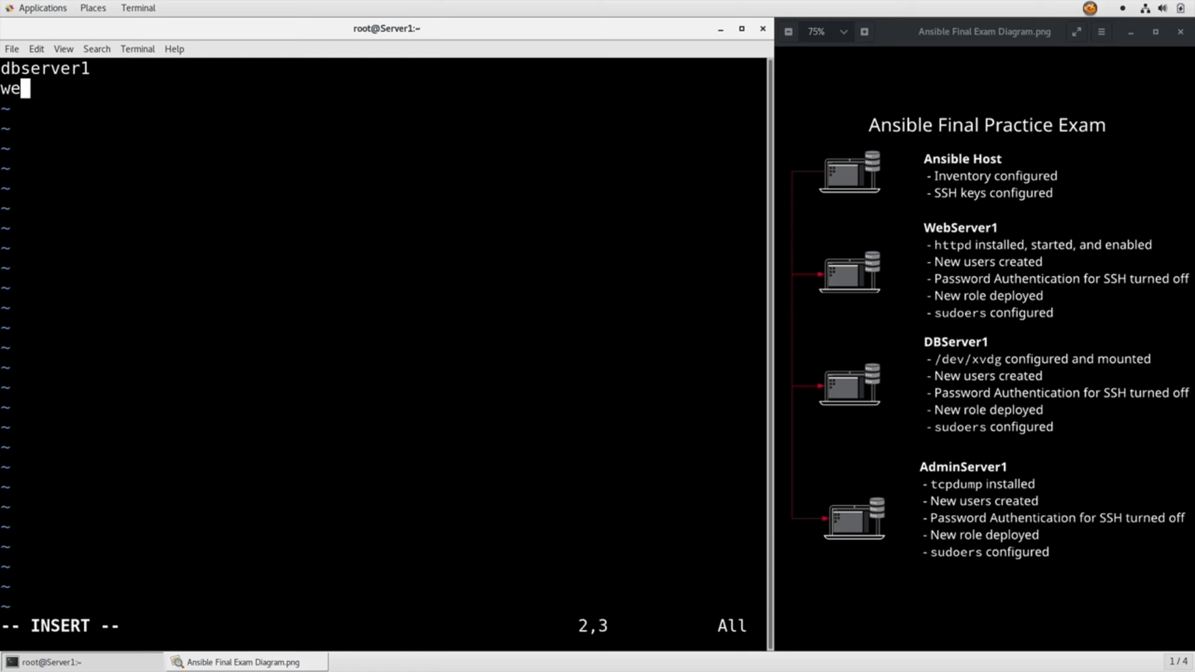
pyautogui.write('bserver1')
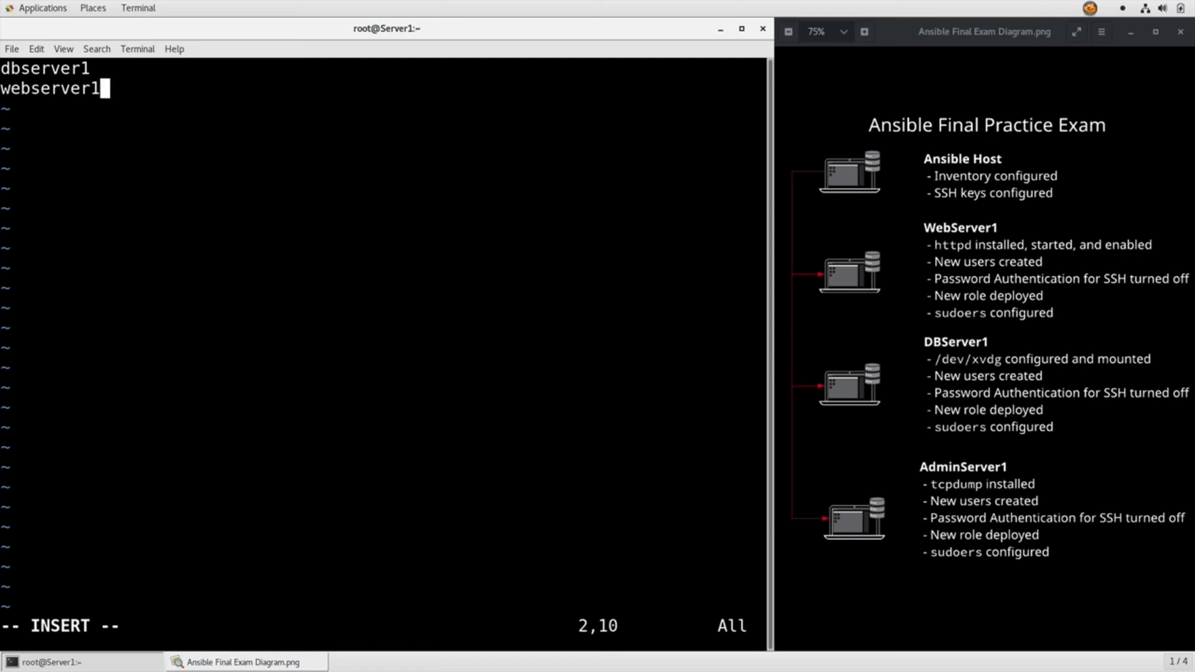
pyautogui.write('adminserver1')
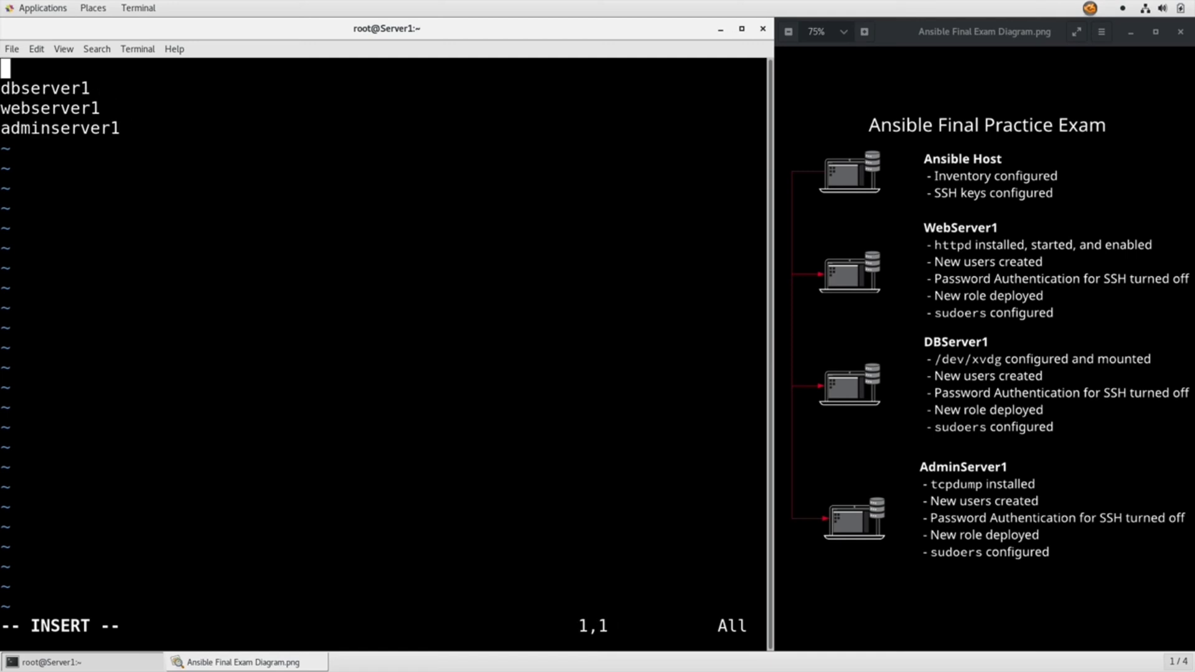
# Step: Add [dbservers] and [webservers] headers and start the [adminservers] header above adminserver1
pyautogui.write('[dbservers')
pyautogui.write('we')
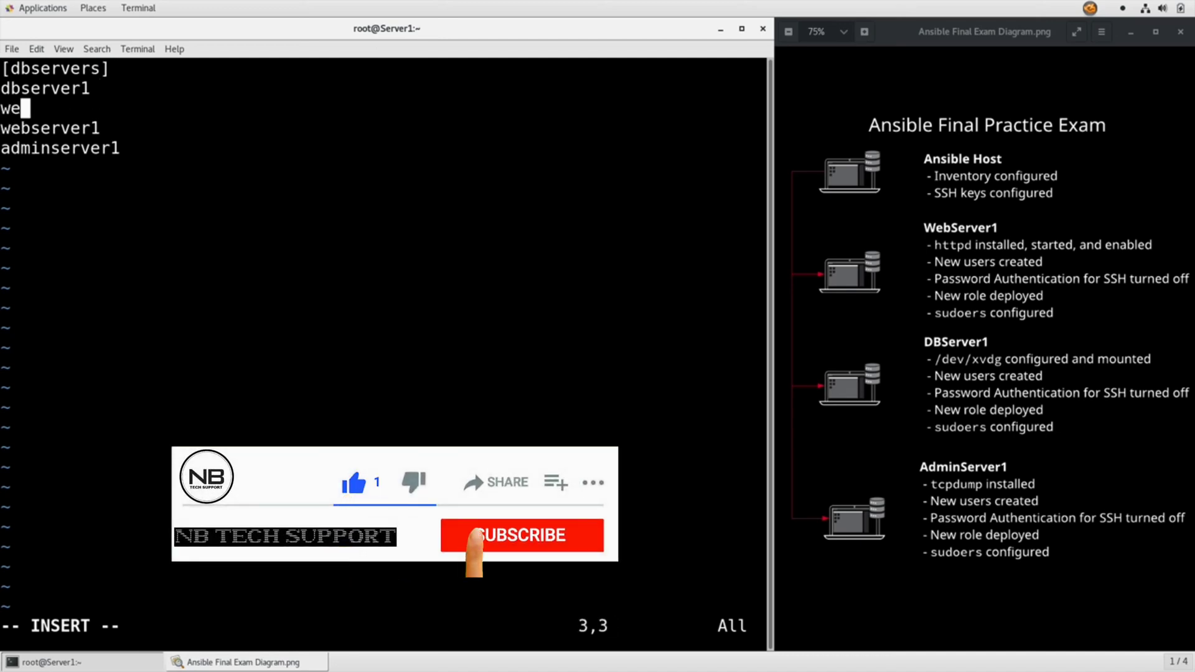
pyautogui.click(522, 535)
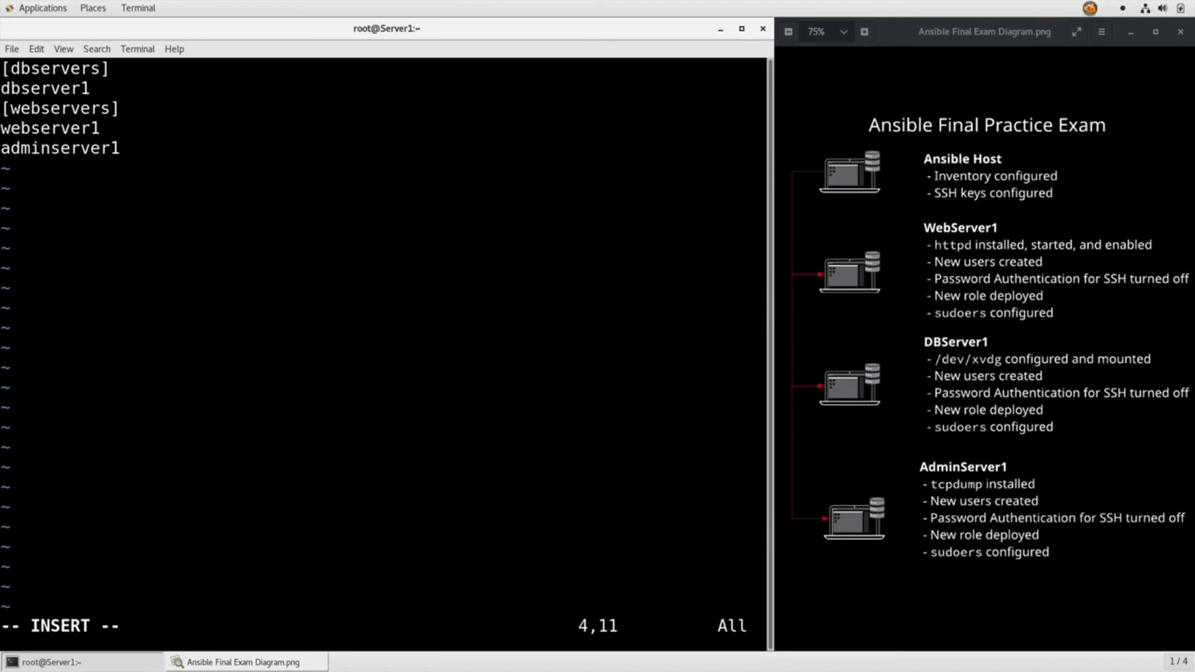
pyautogui.write('[ad')
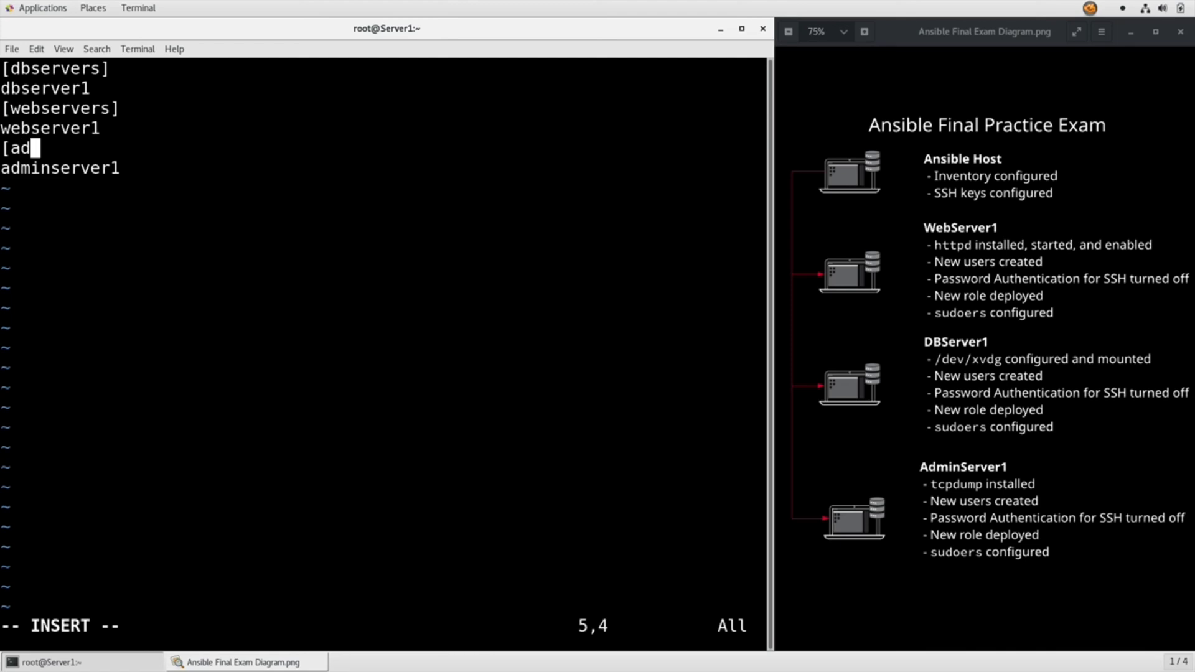